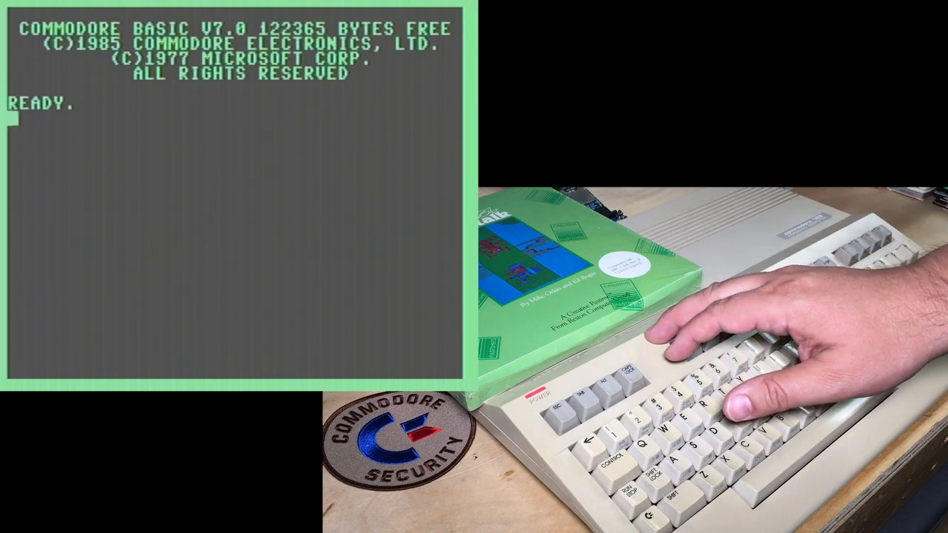
- Enter line 10 POKE 53280,0:PORK53281,0, run it into a syntax error, then ask HELP
type("10 PO")
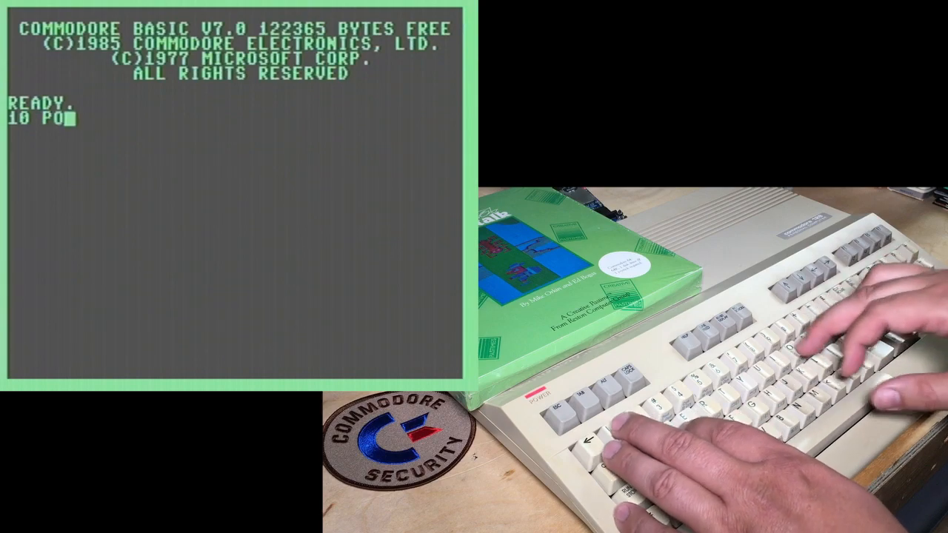
type("KE 53280,0:PORK53281,0")
left_click(233, 133)
type("RUN")
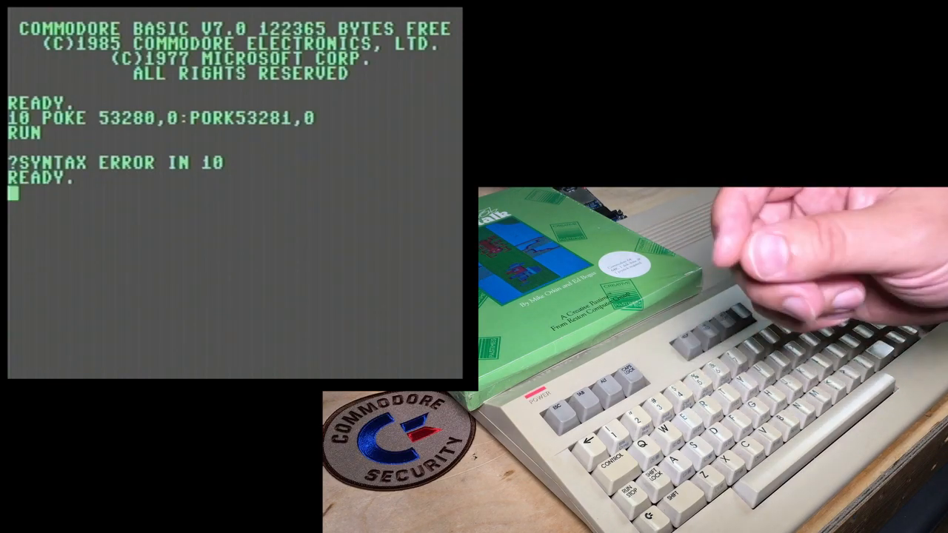
type("HE")
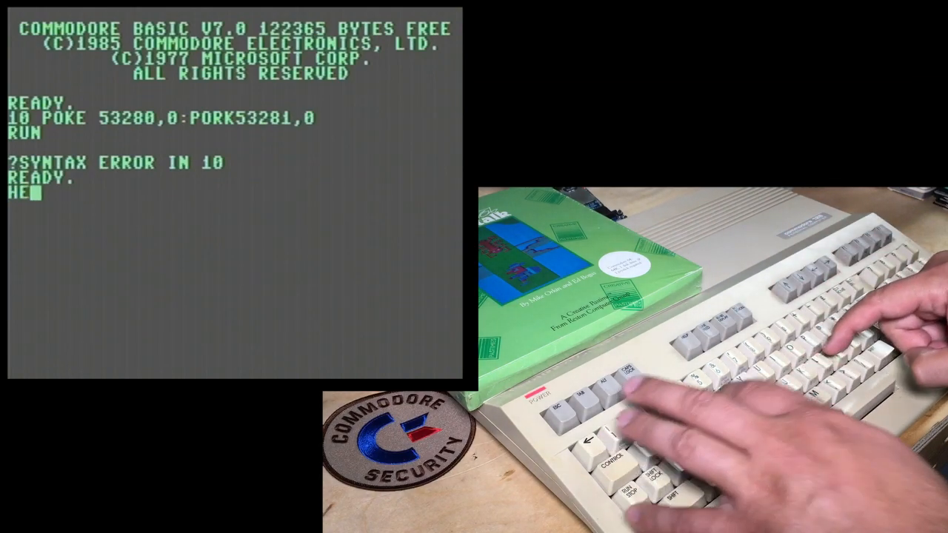
type("LP")
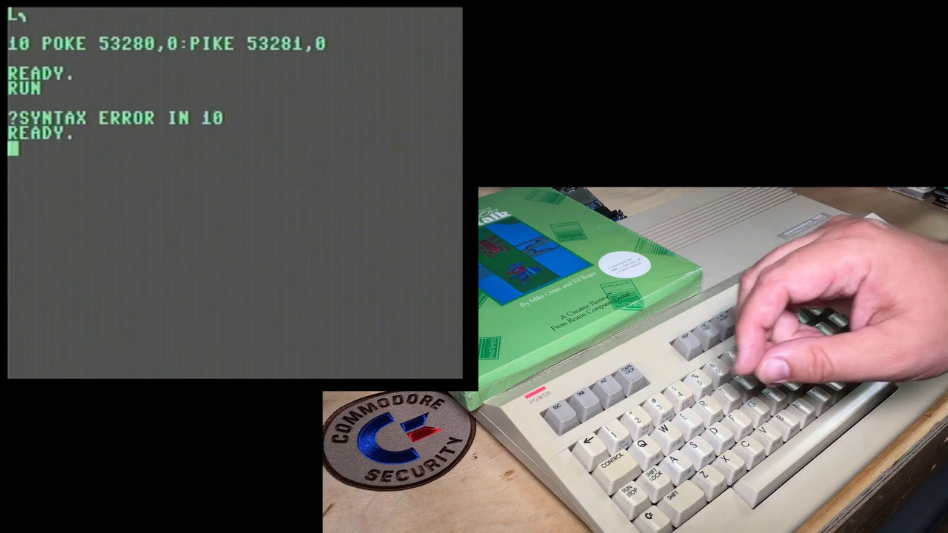
- Print error line 10 with ?EL, error number 11 with ?ER, then ?ERR$(ER)
type("EL")
type("?ER")
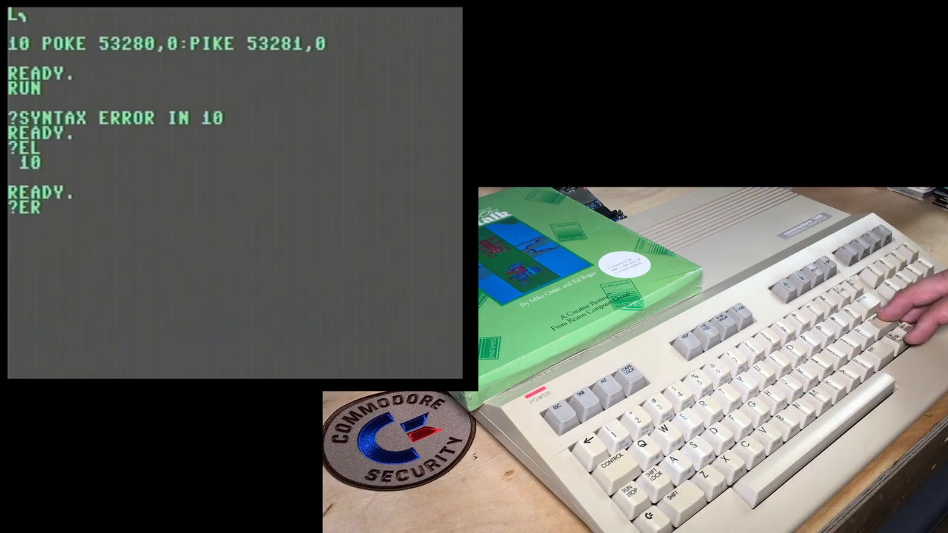
key("Return")
type("?E")
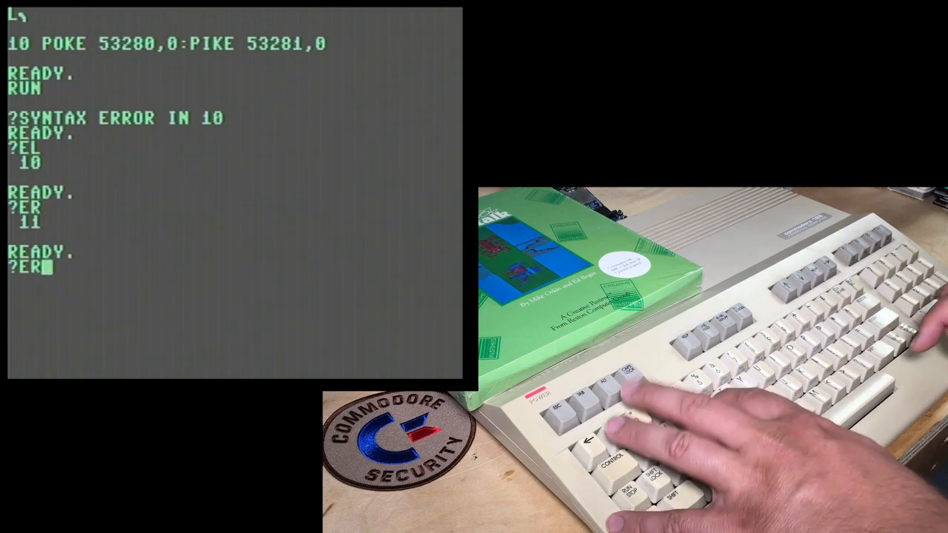
type("R$")
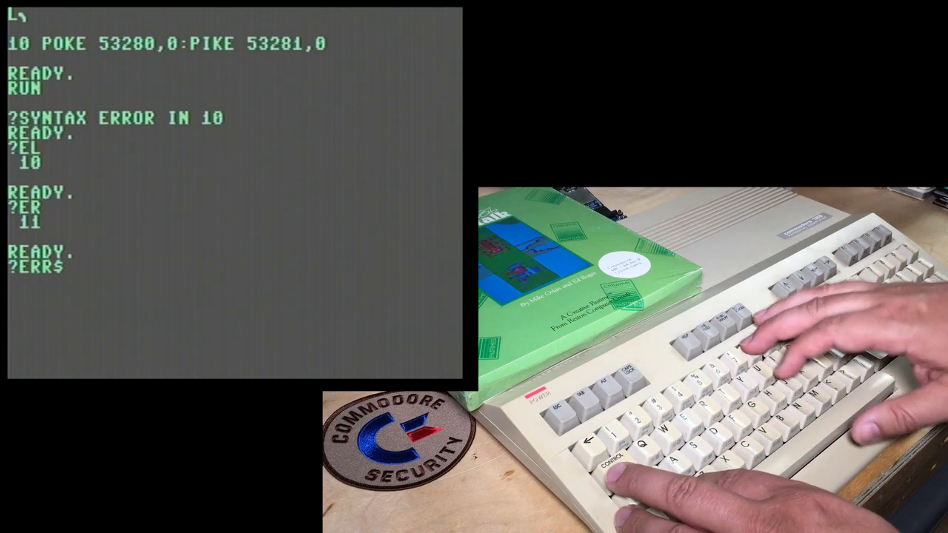
type("(ER)")
type("FOR")
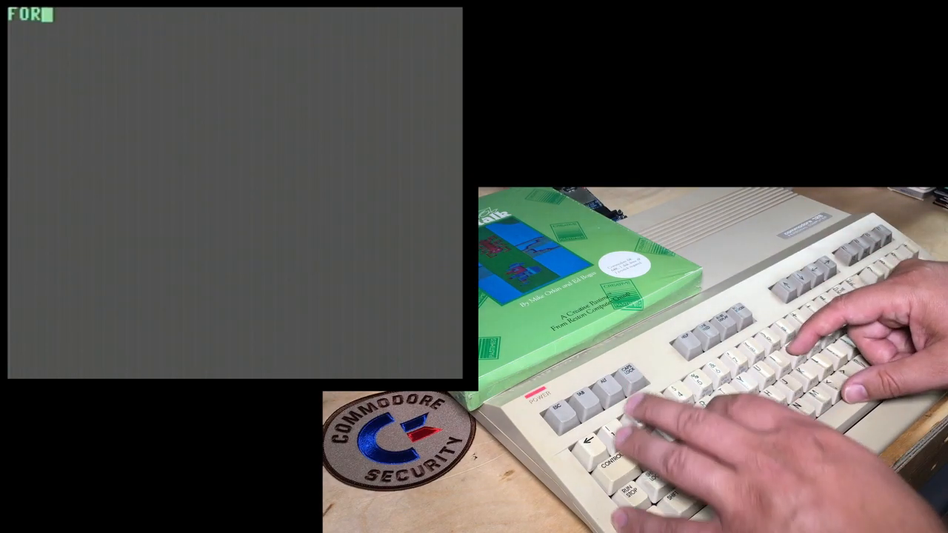
- List error numbers with messages using FOR X loops over 1–20, then 21–41
type("X=")
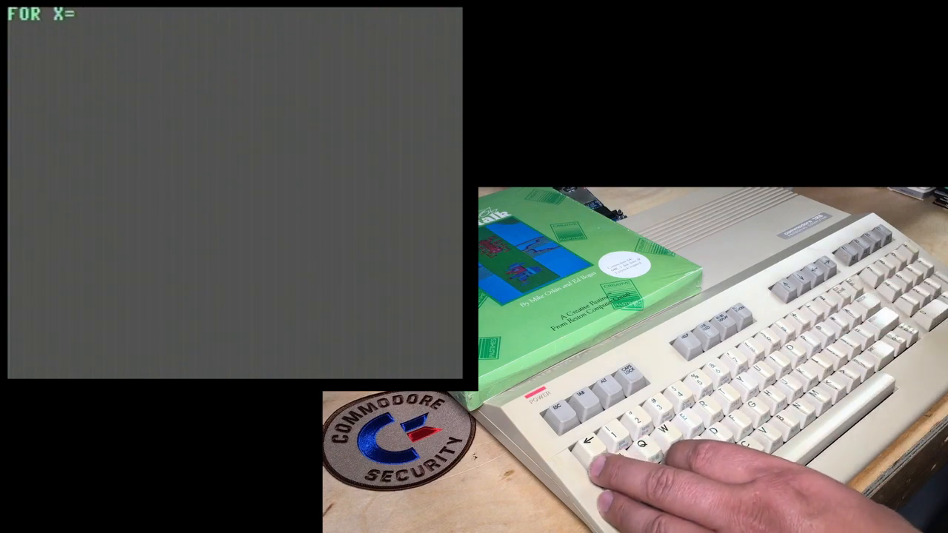
type("1 TO 2")
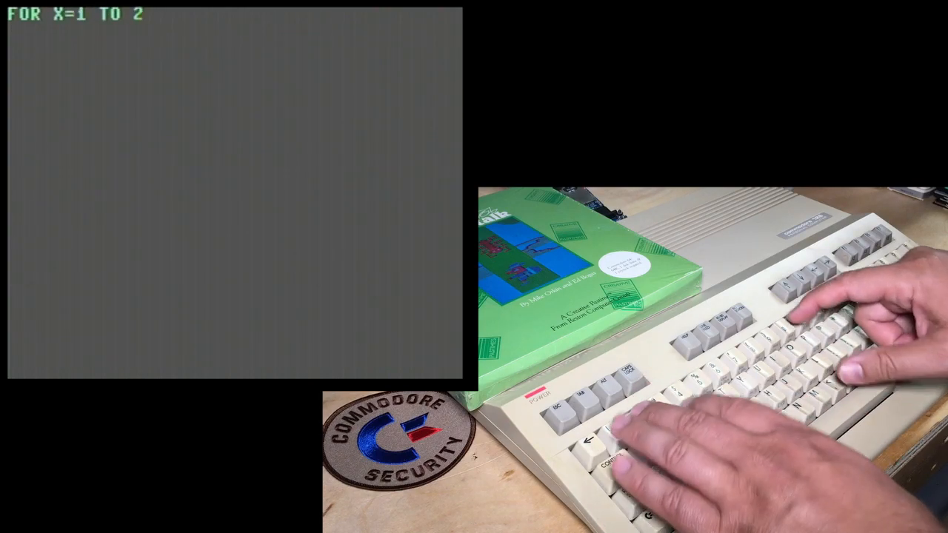
type("0:?X,ERR")
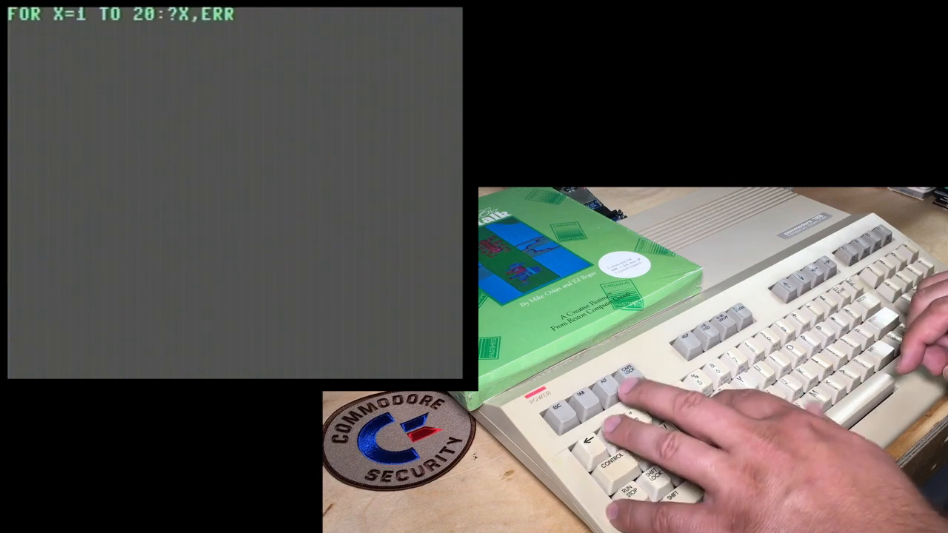
type("$(X")
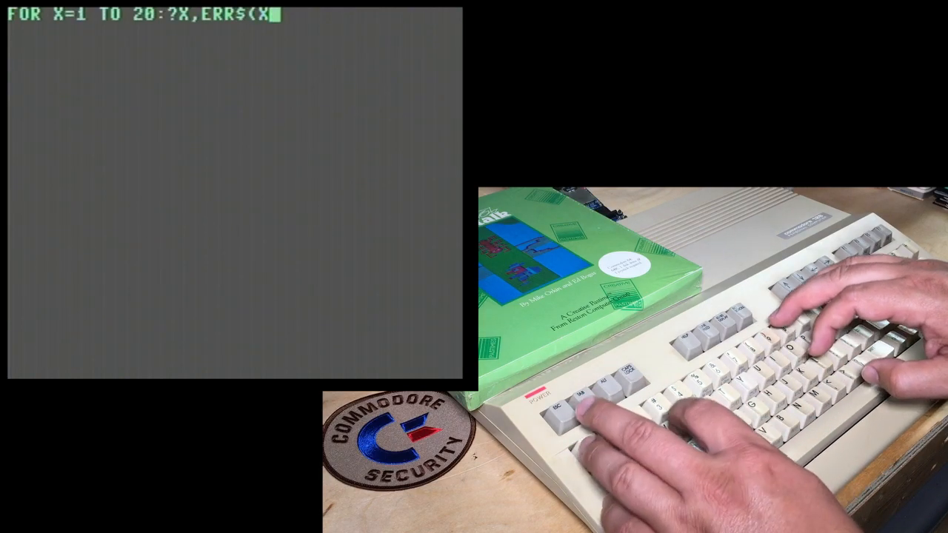
type(":NEXT")
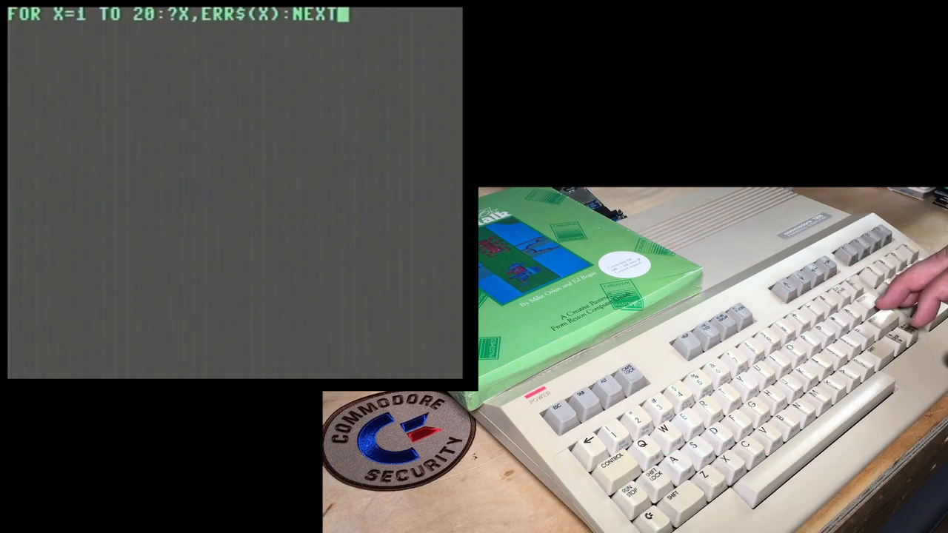
key("Return")
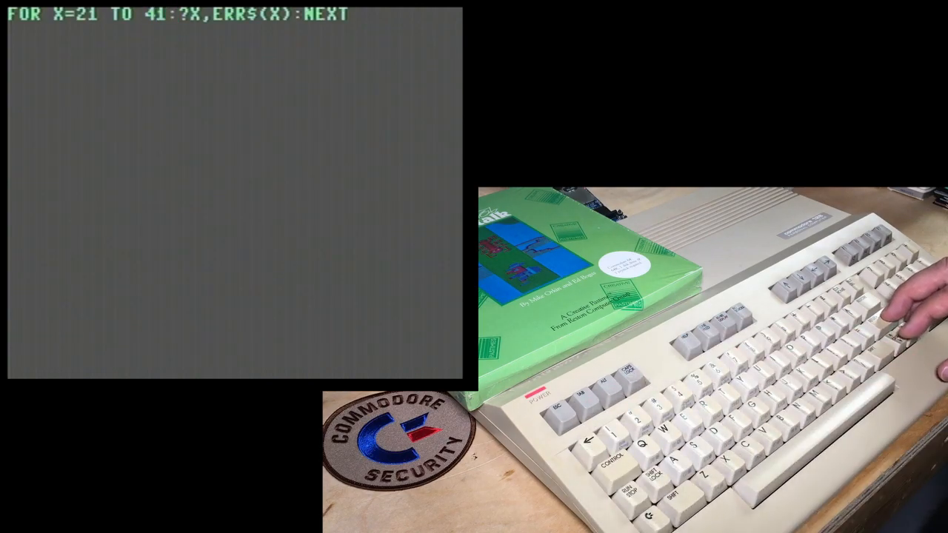
key("Return")
type("10 I")
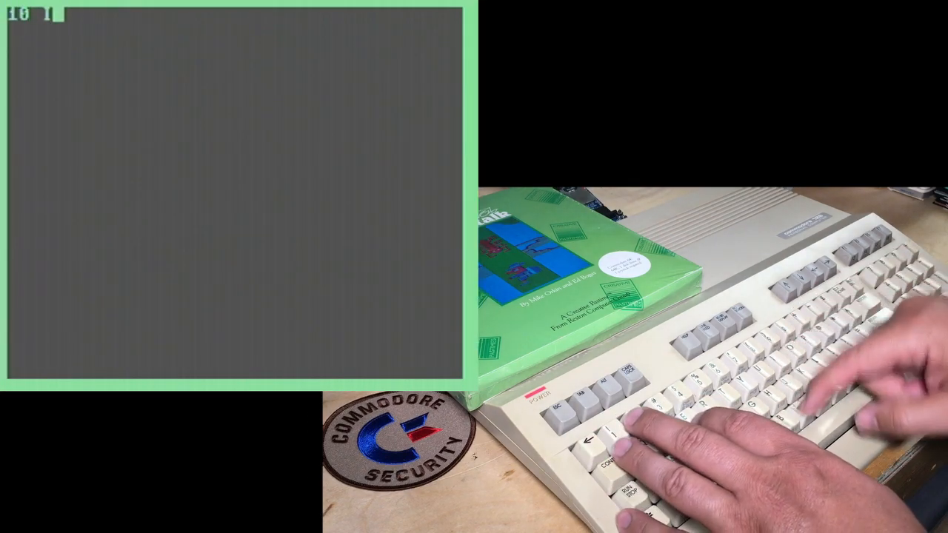
- Enter lines 10 INPUT"COLOUR";C, 20 POKE 53280,C and 30 GOTO 10
type("NPUT\"C")
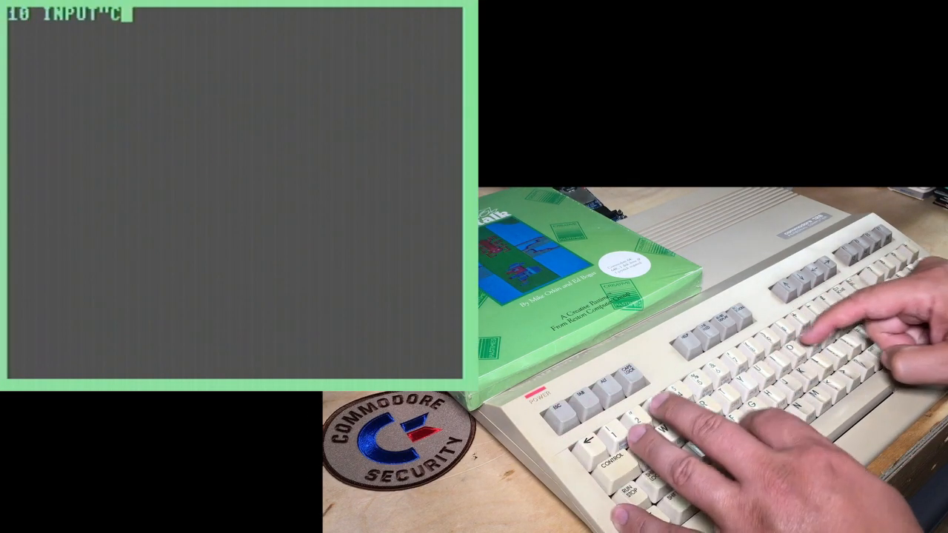
type("OLOUR\"")
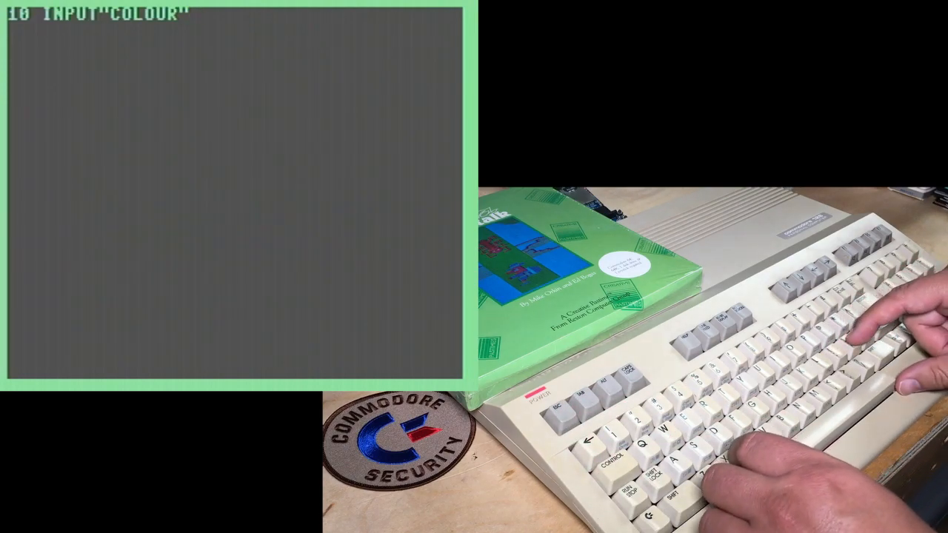
type(";C")
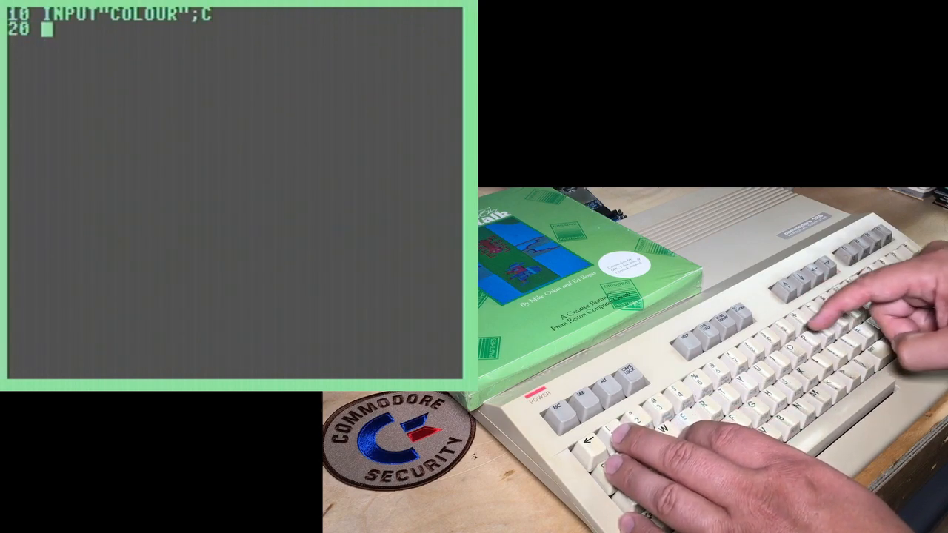
type("POKE 53280")
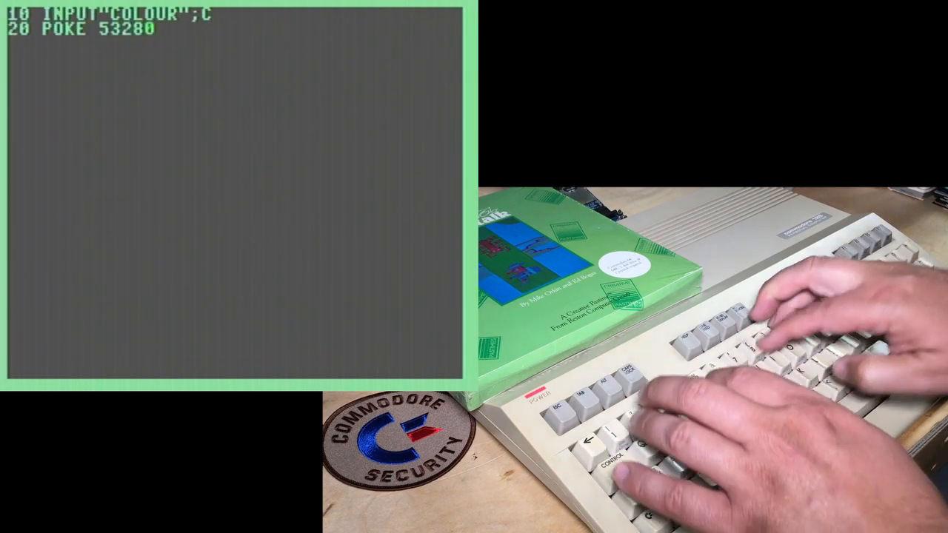
type(",C")
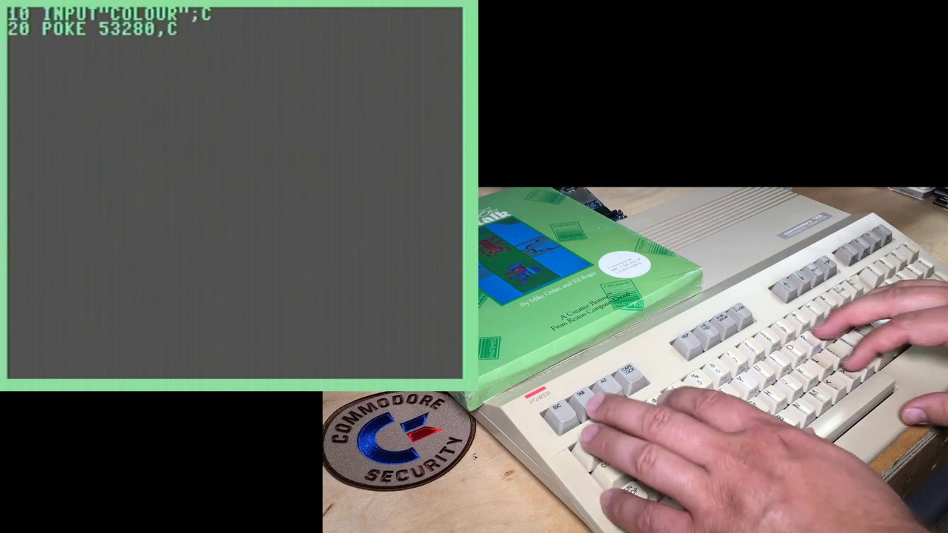
type("30 GOTO 10")
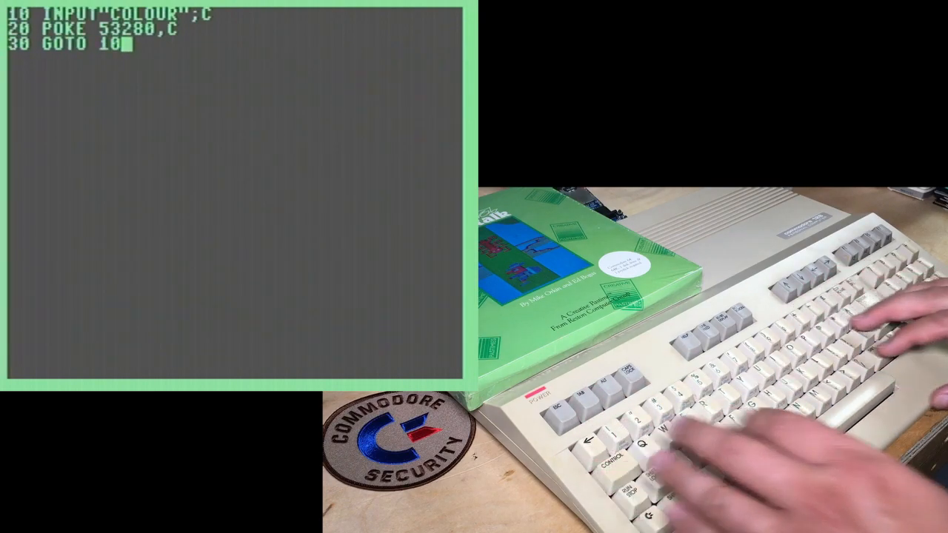
- Run the program with colours 0 and 1, then -1 for ILLEGAL QUANTITY ERROR IN 20
type("RUN")
type("0")
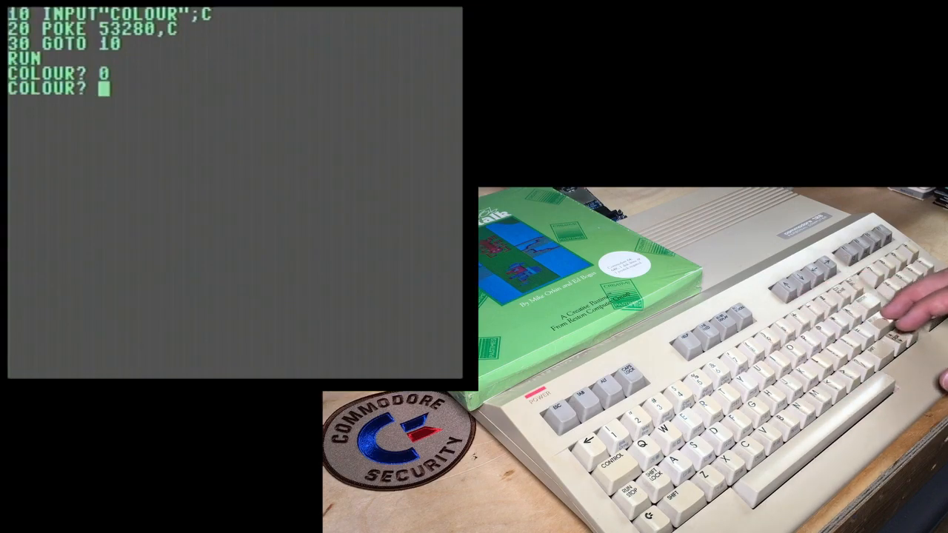
type("1")
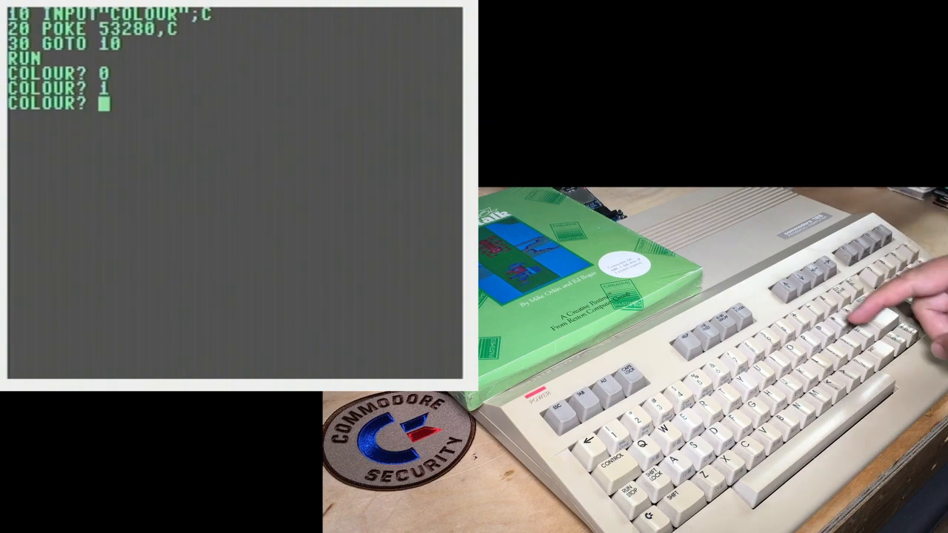
type("-1")
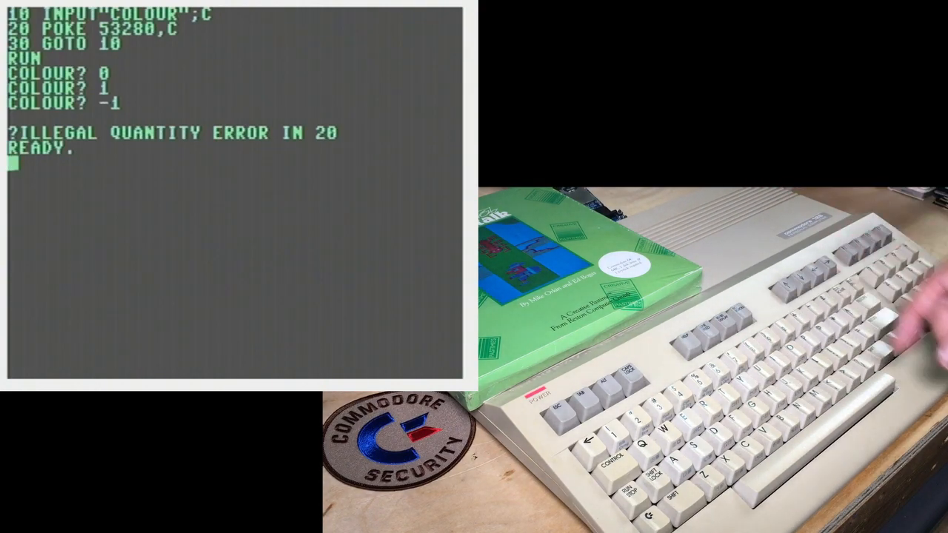
- Add line 5 TRAP 100 and line 100 ?ER,ERR$(ER)
type("5 TR")
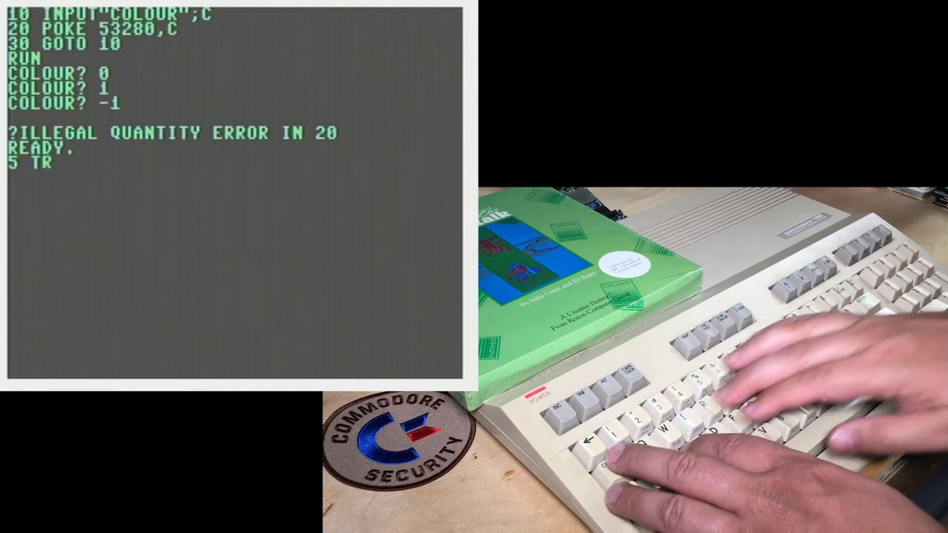
type("AP")
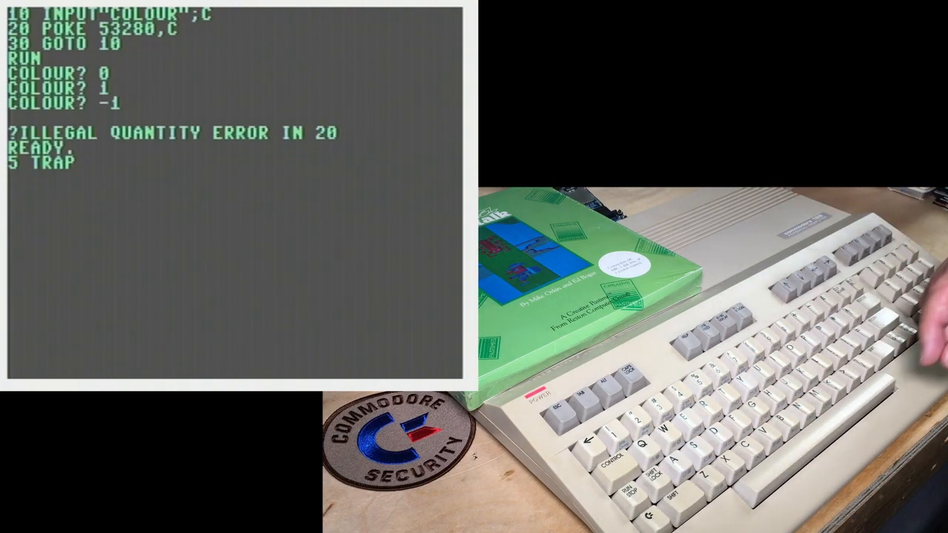
type("100")
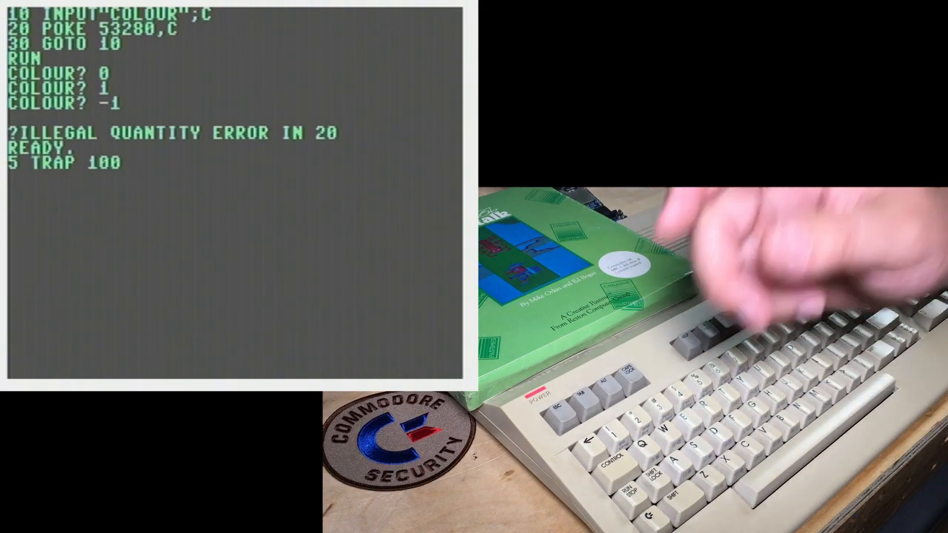
type("100")
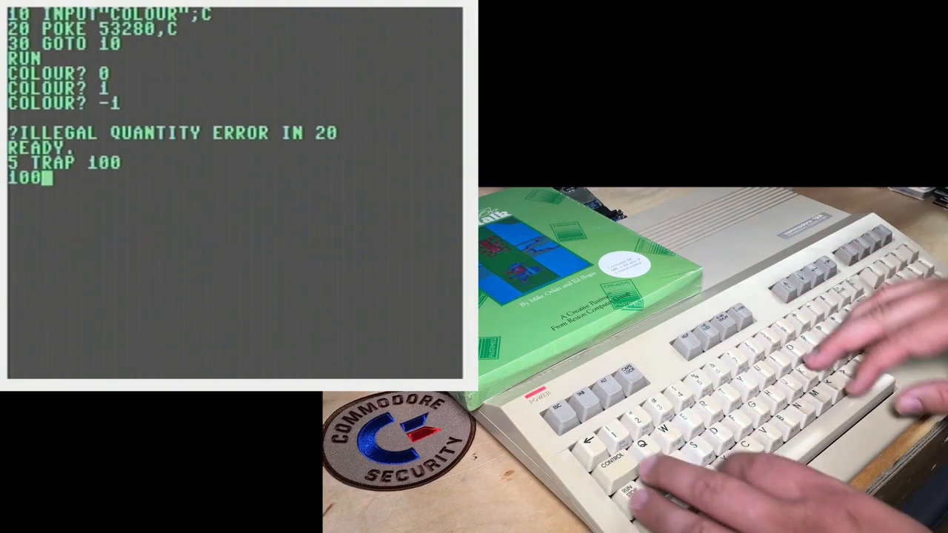
type("?")
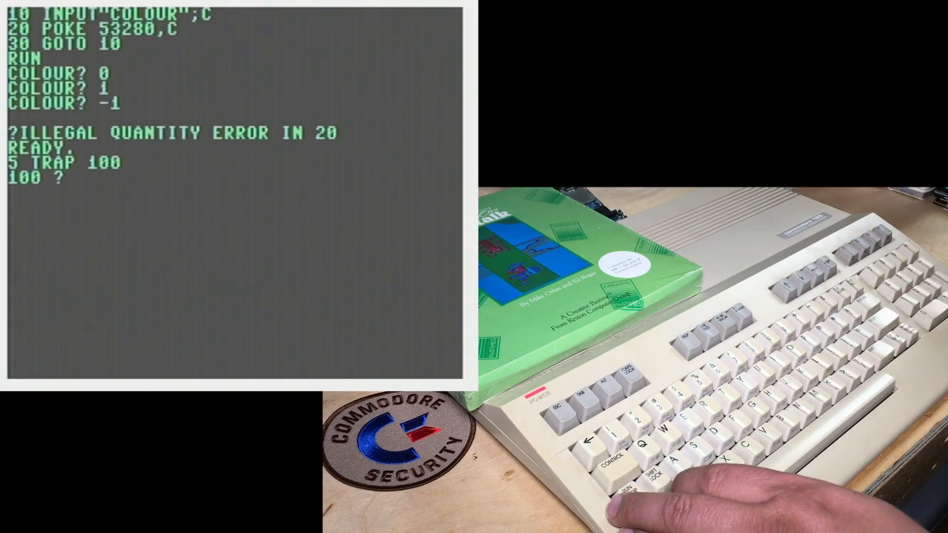
type("E")
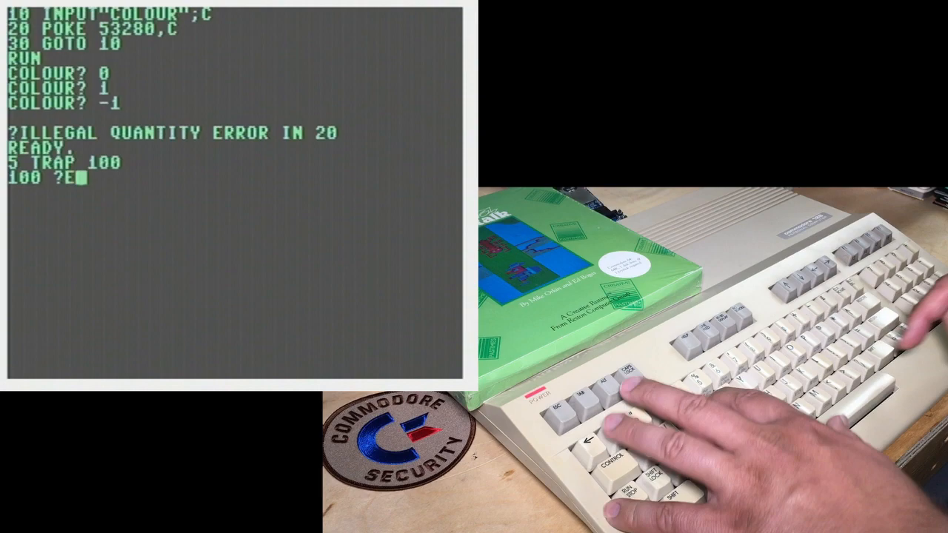
type("R,ERR$(ER)")
type("110")
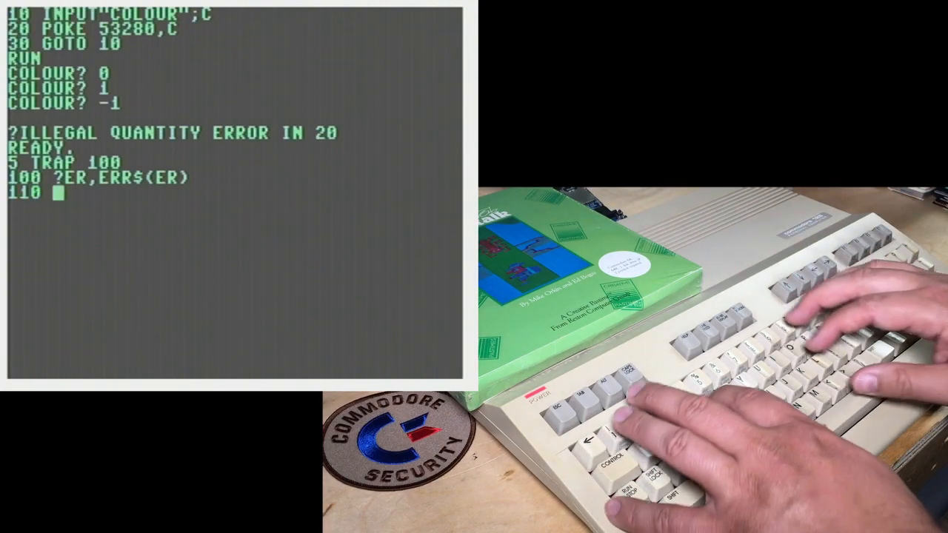
- Add line 110 RESUME 10 to return to the colour prompt
type("RESUME 10")
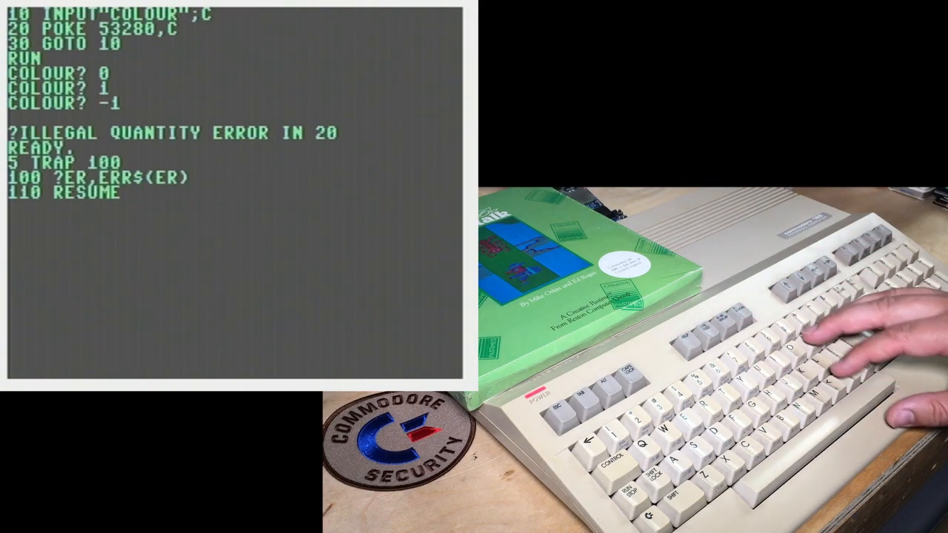
type("NEXT")
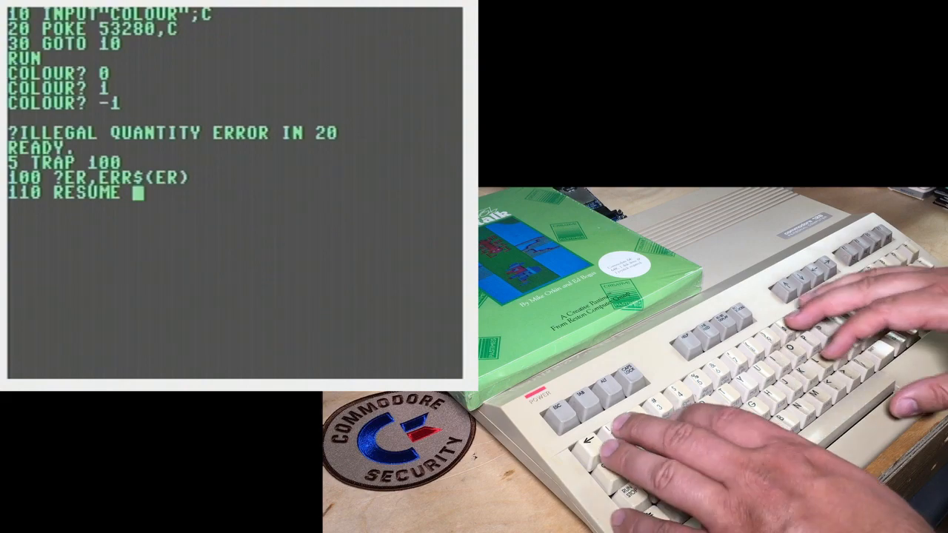
type("10")
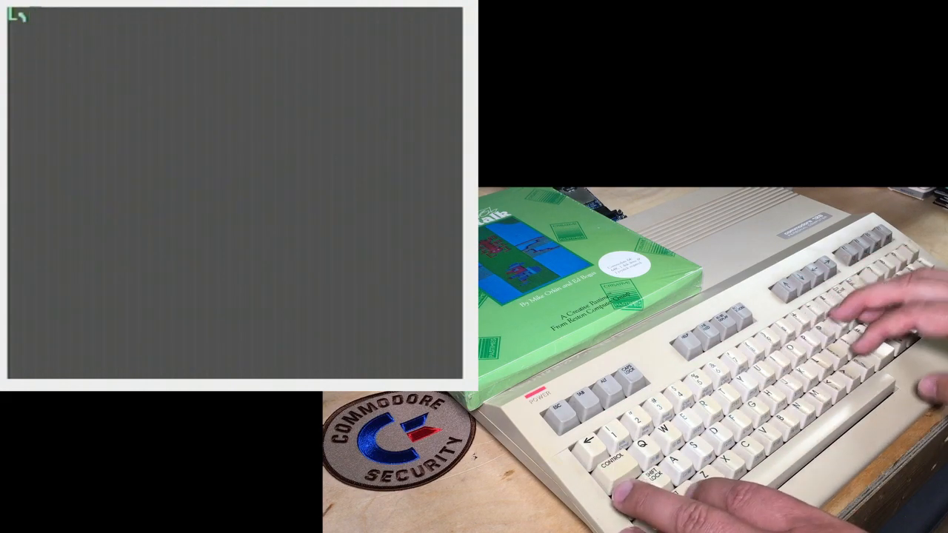
- Run the trapped program, entering 0, -1 and 2E10 to see error 14 messages
type("RUN")
type("0")
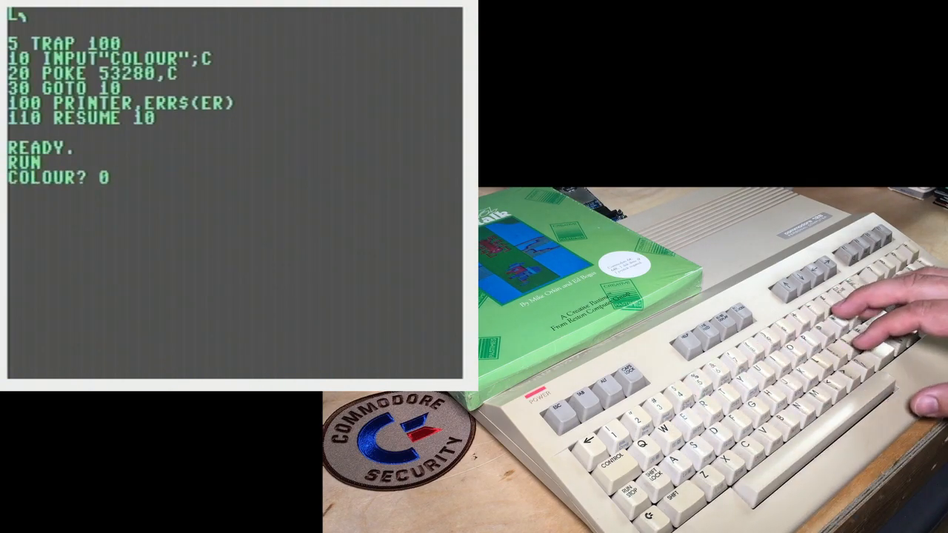
key("Return")
type("-1")
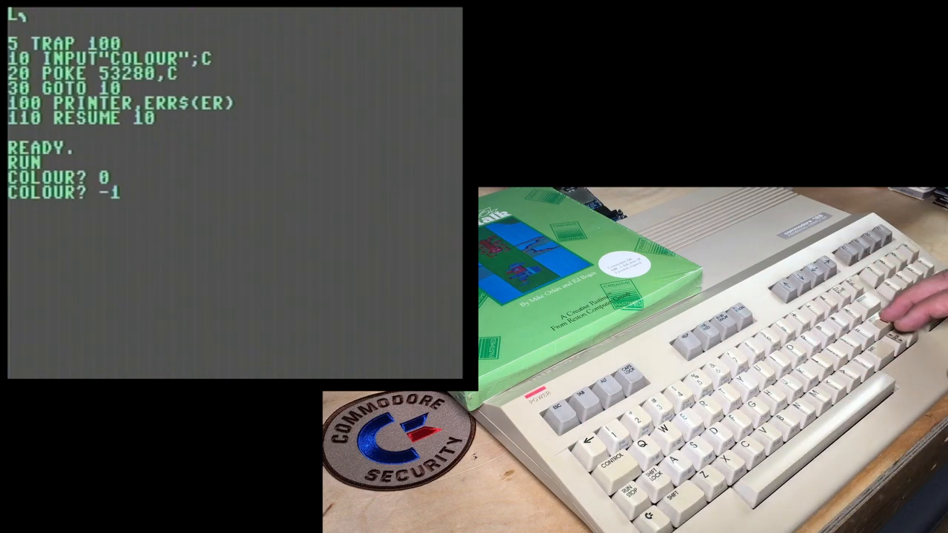
key("Return")
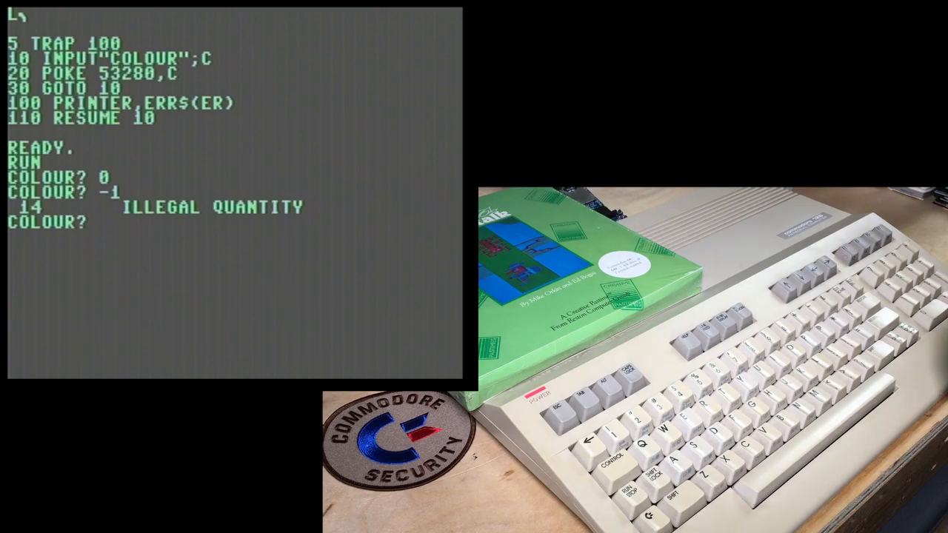
type("2E1")
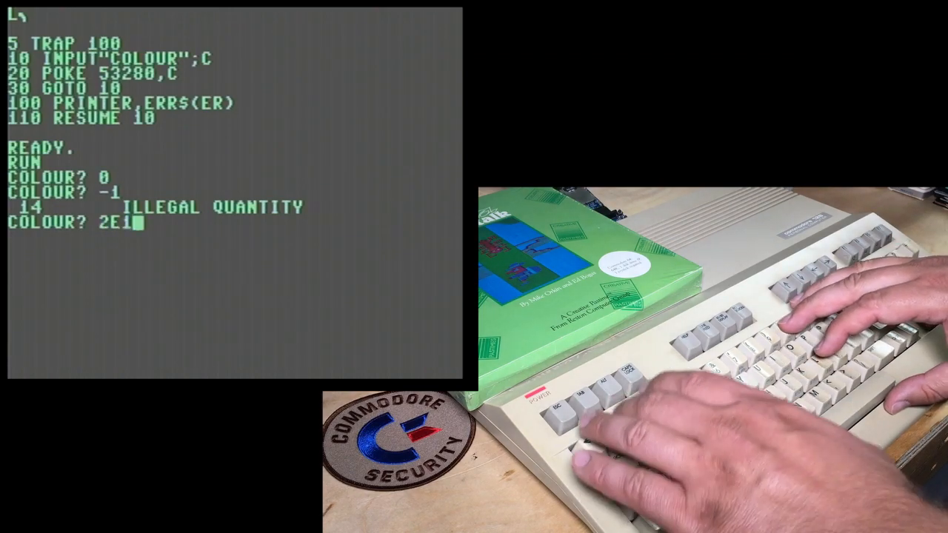
type("00")
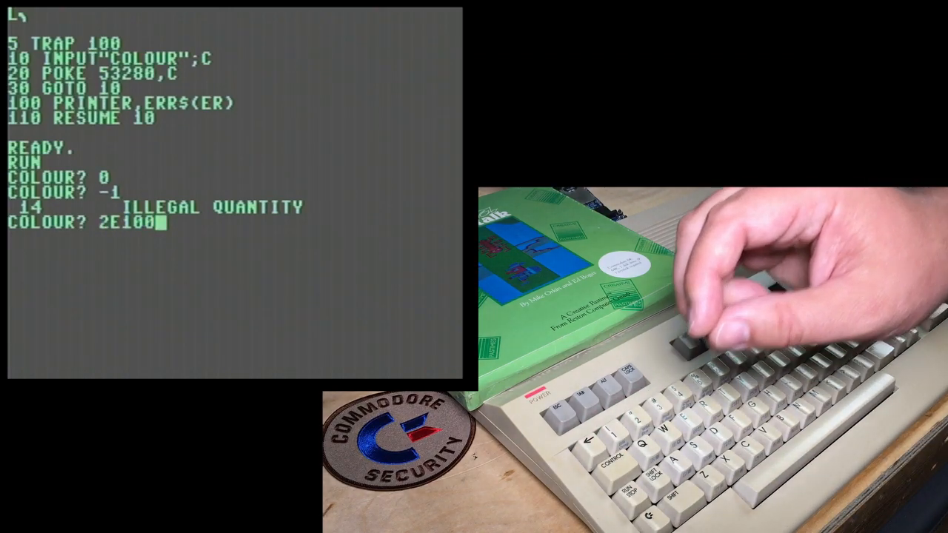
key("backspace")
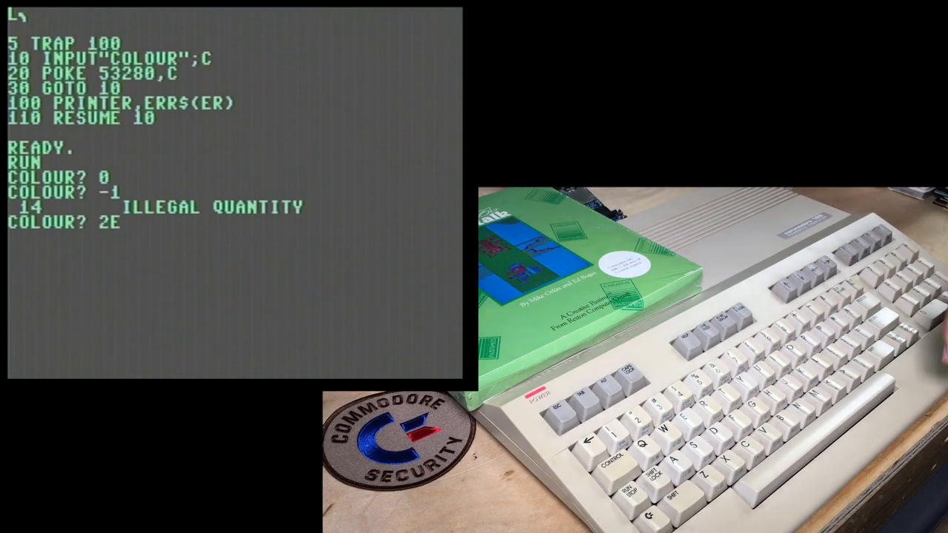
type("10")
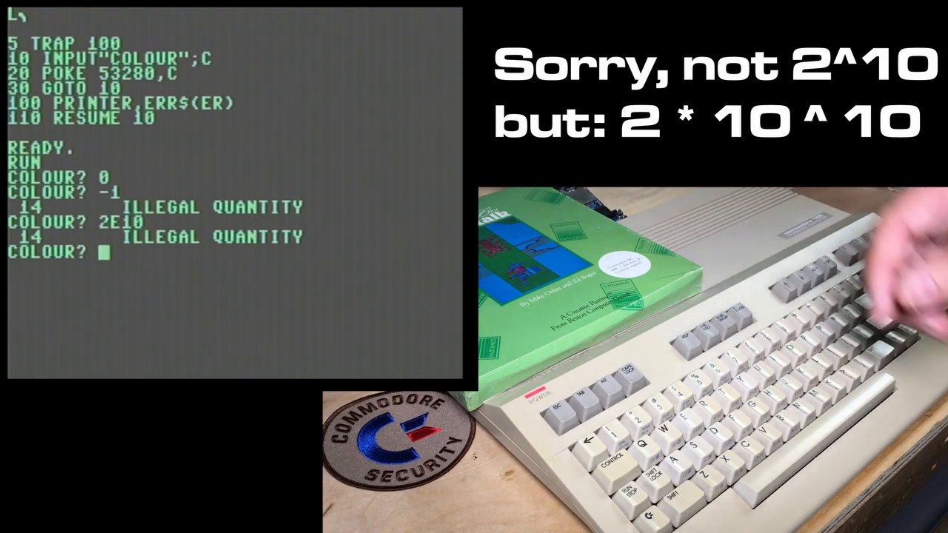
type("2E")
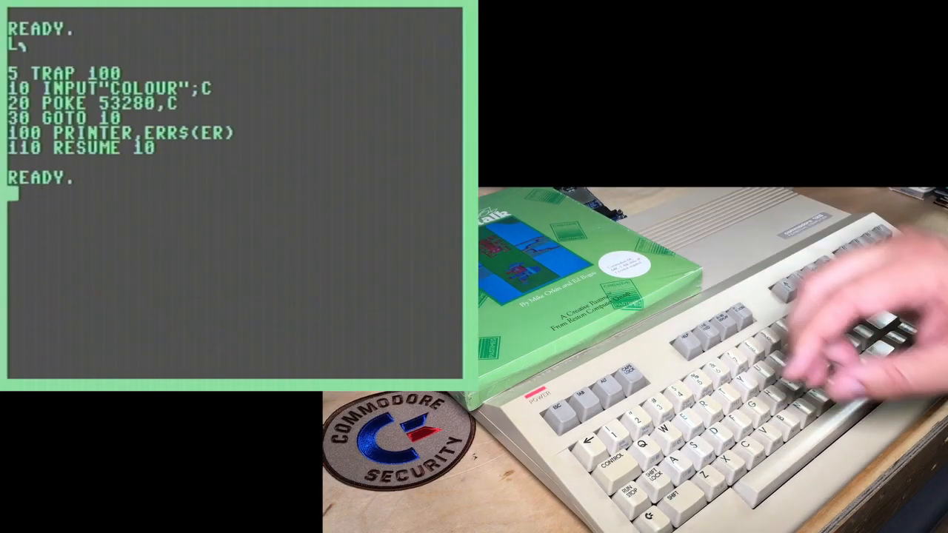
- Add line 100: IF ER=14, print an 'enter number from 0 to 255' message and RESUME 10
type("10")
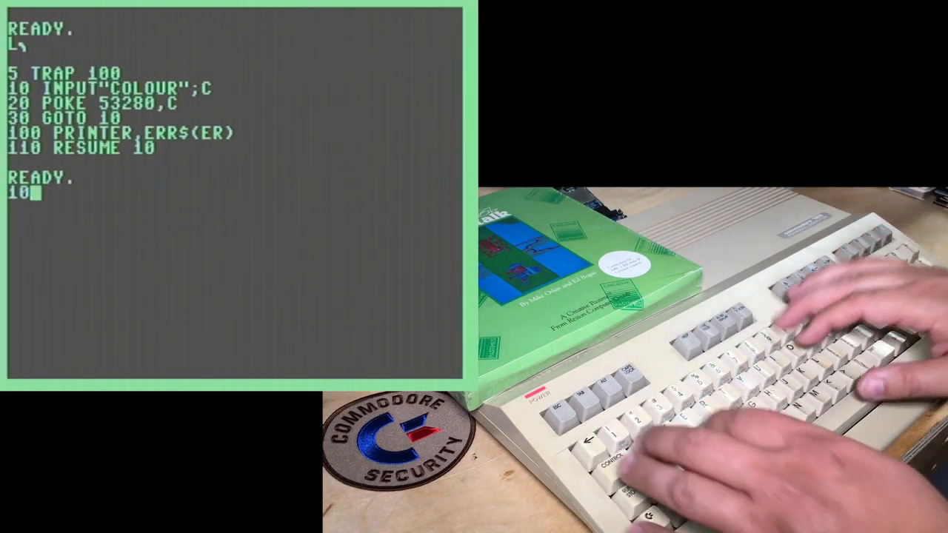
type("0 IF")
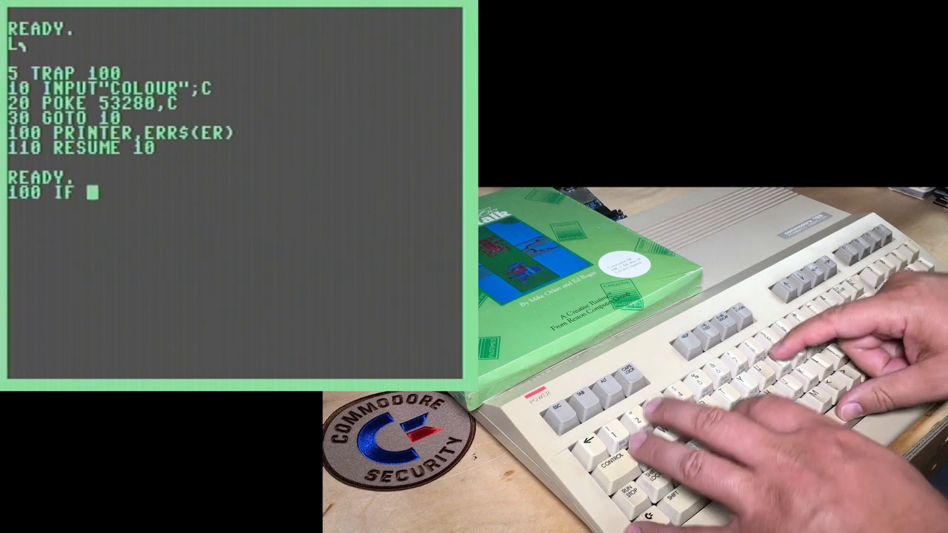
type("ER=14")
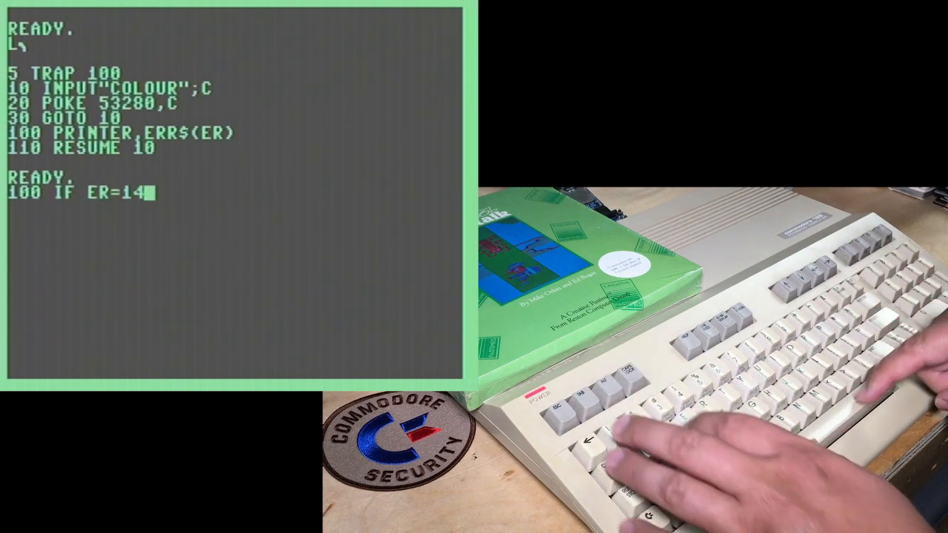
type("THEN")
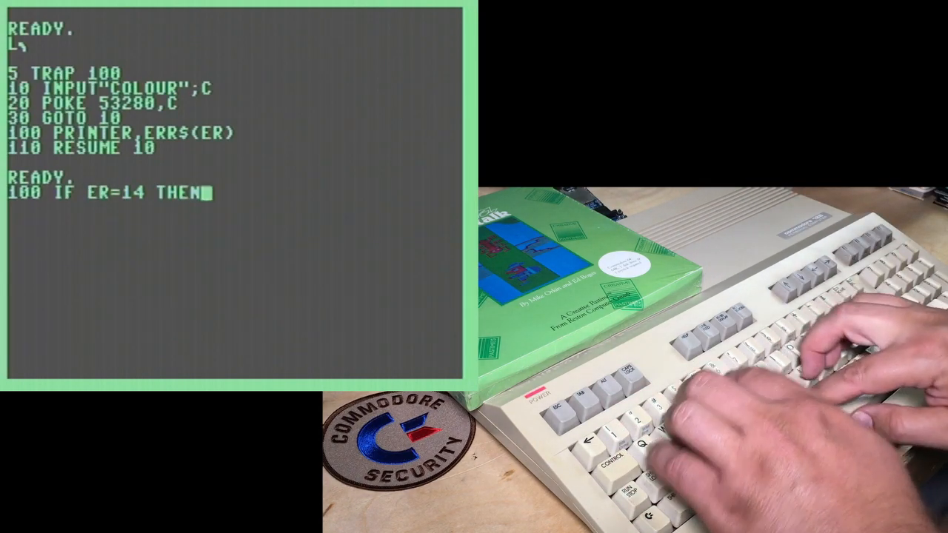
type("?\"ENTER A N")
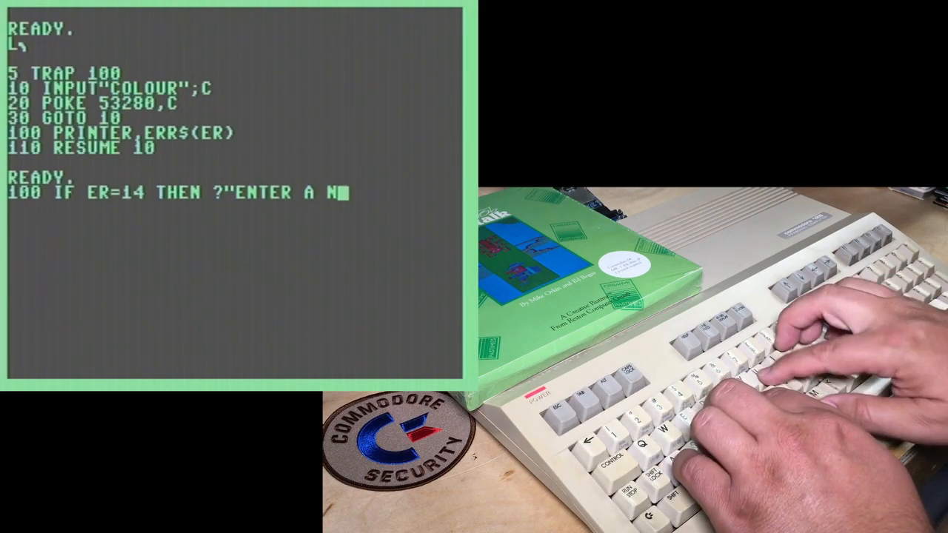
type("UMBER FROM 0")
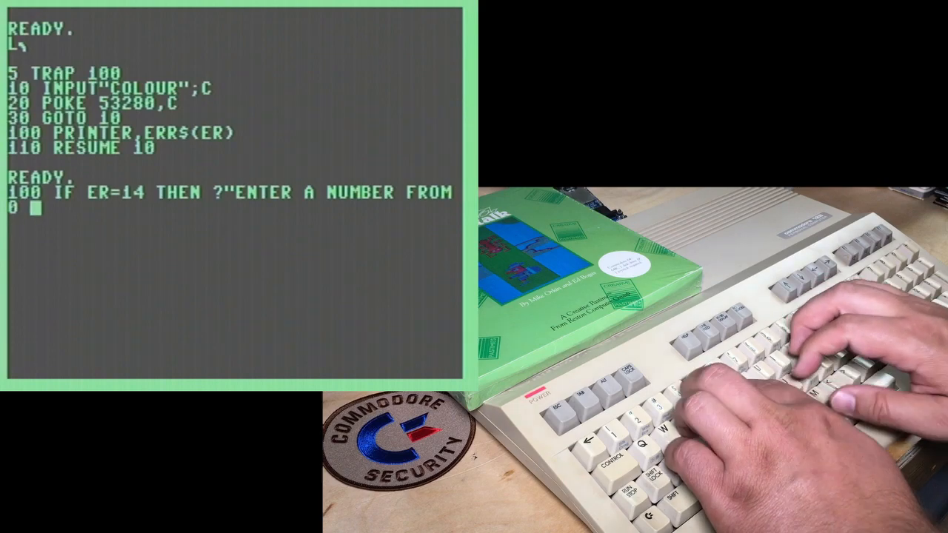
type("TO 255\"")
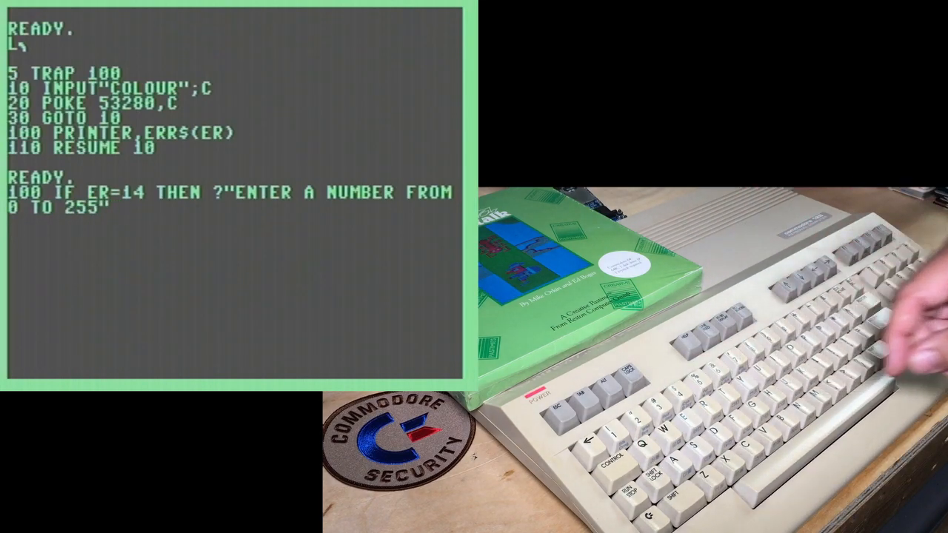
type(":RESUME 10")
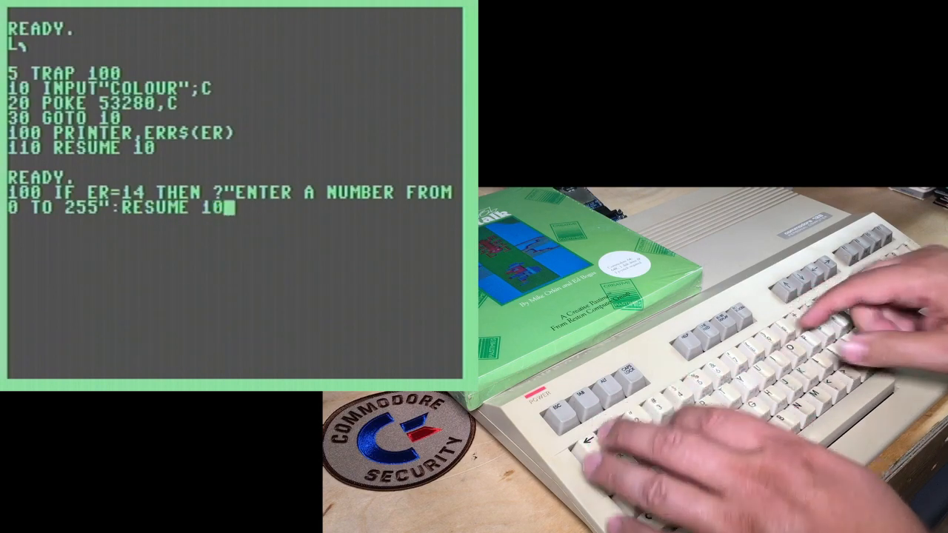
- Add line 110: IF ER=15, print a 'too big!!' message and RESUME 10
type("110 IF E")
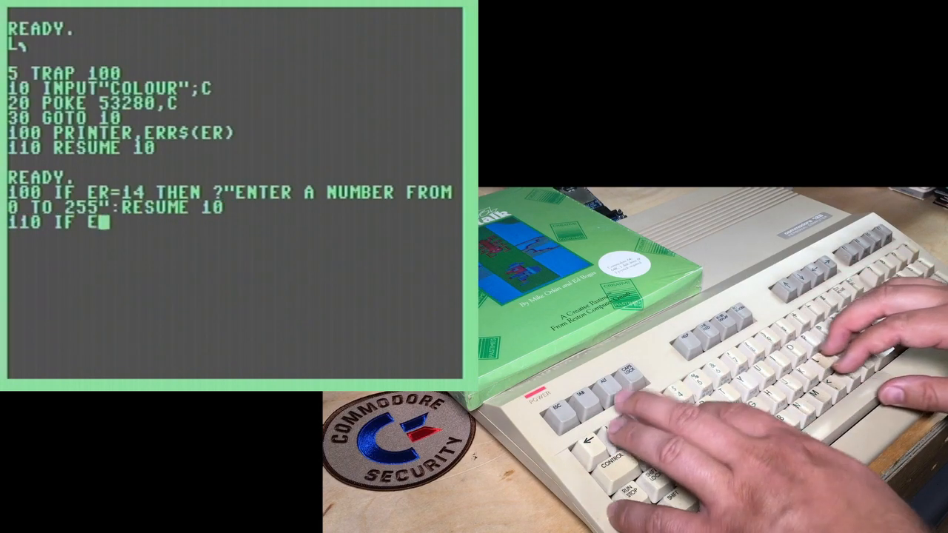
type("R=15")
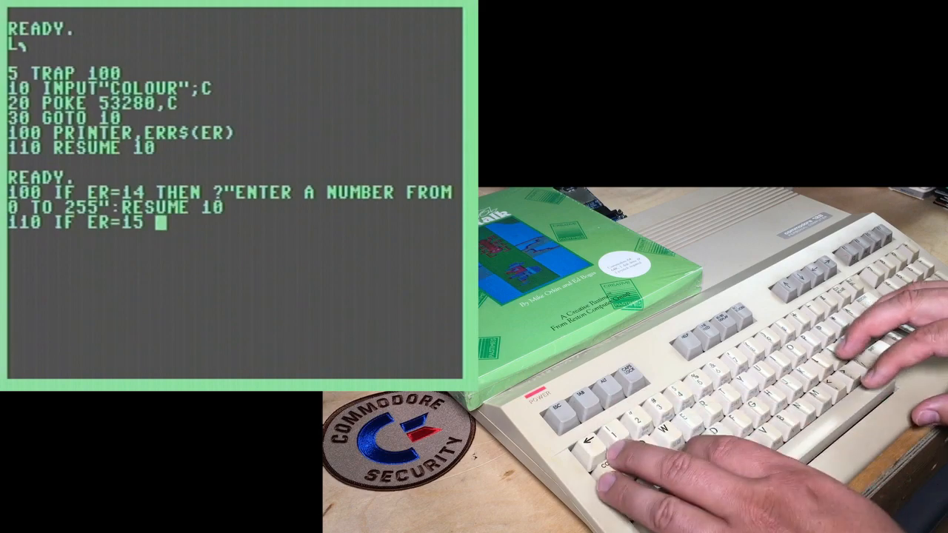
type("THEN ?\"NUMBER IS WAY T")
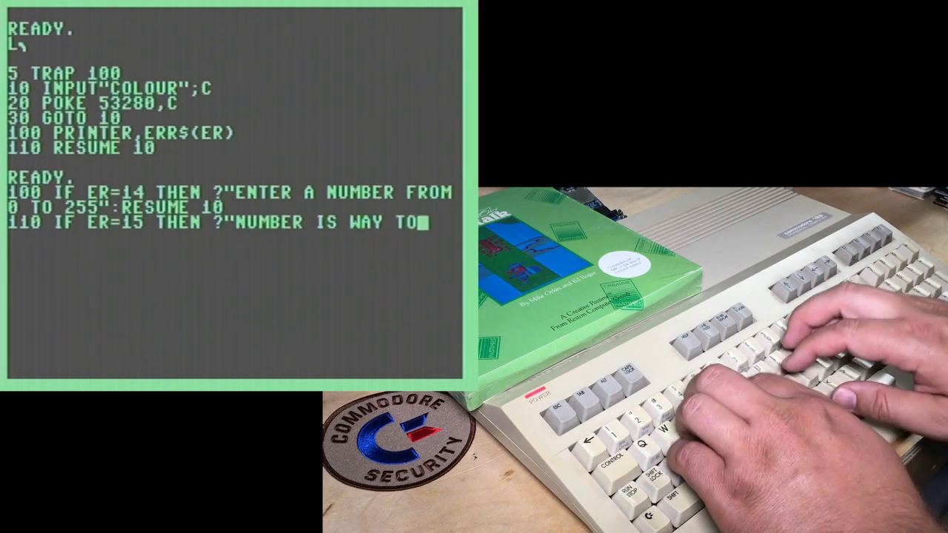
type("O BIG!!\":RESUME")
type("120 RESUME")
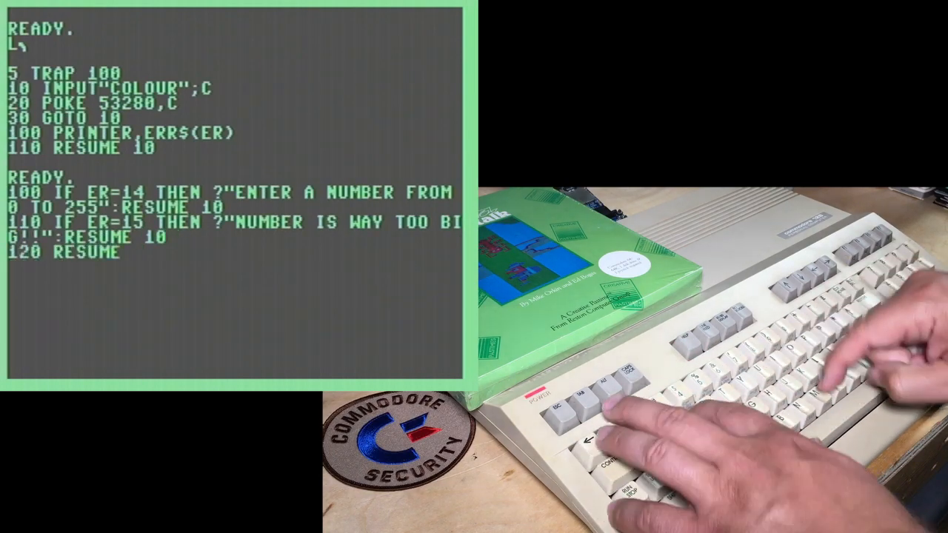
type("10")
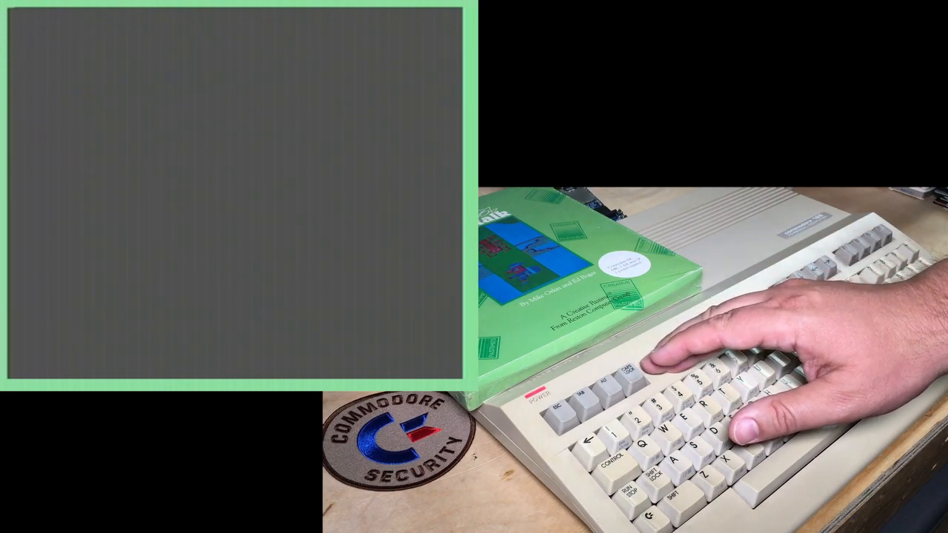
- Show the disk directory with CATALOG
type("CATALOG")
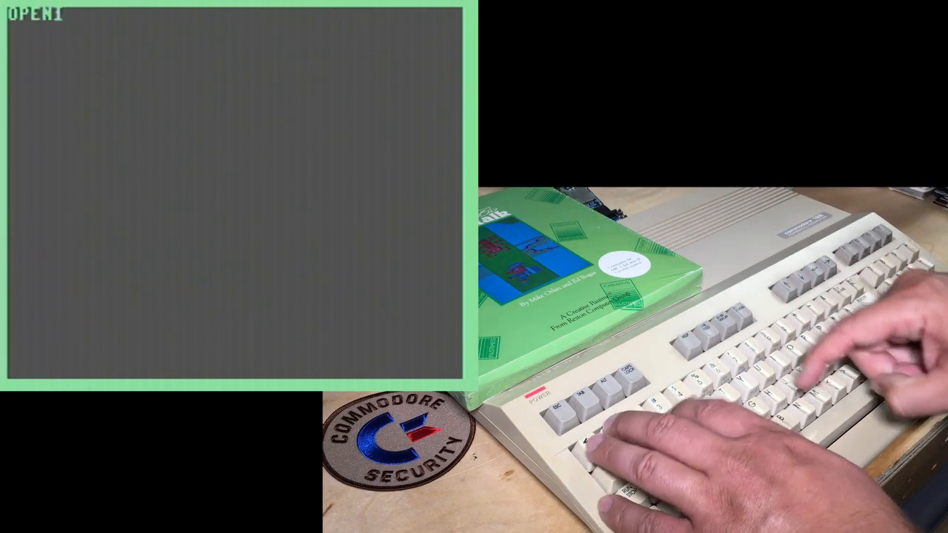
- Open channel 15 with "CD:STUFF" and print DS$, showing FILE NOT FOUND
type("5,8")
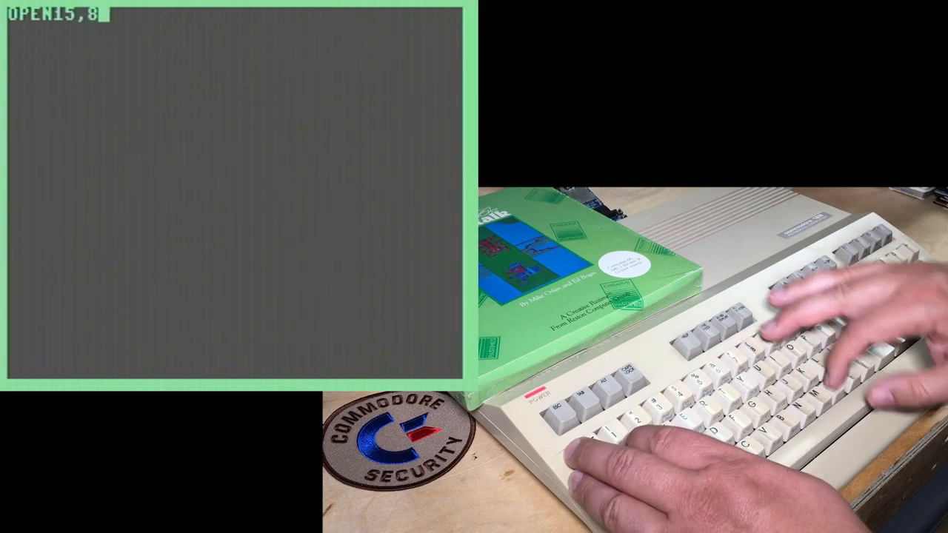
type(",15,\"CD:S")
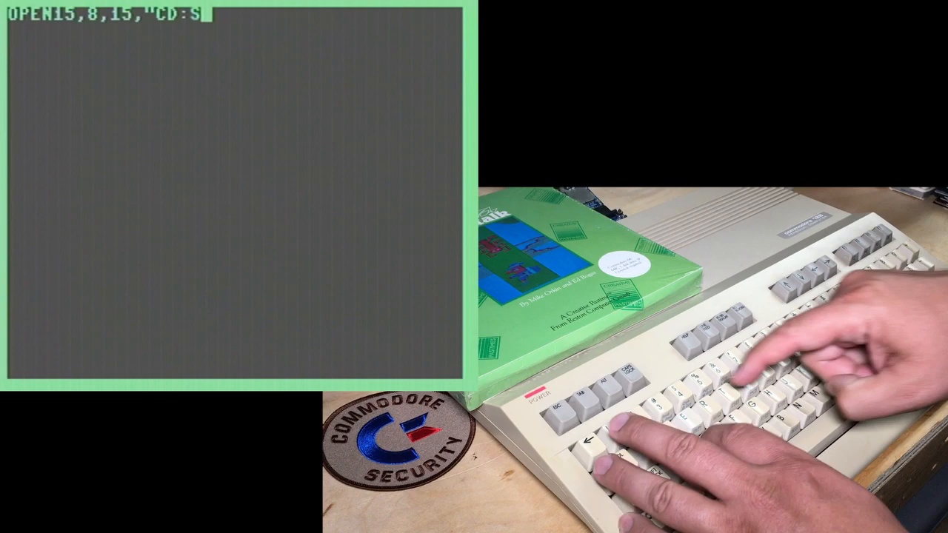
type("TUFF\"")
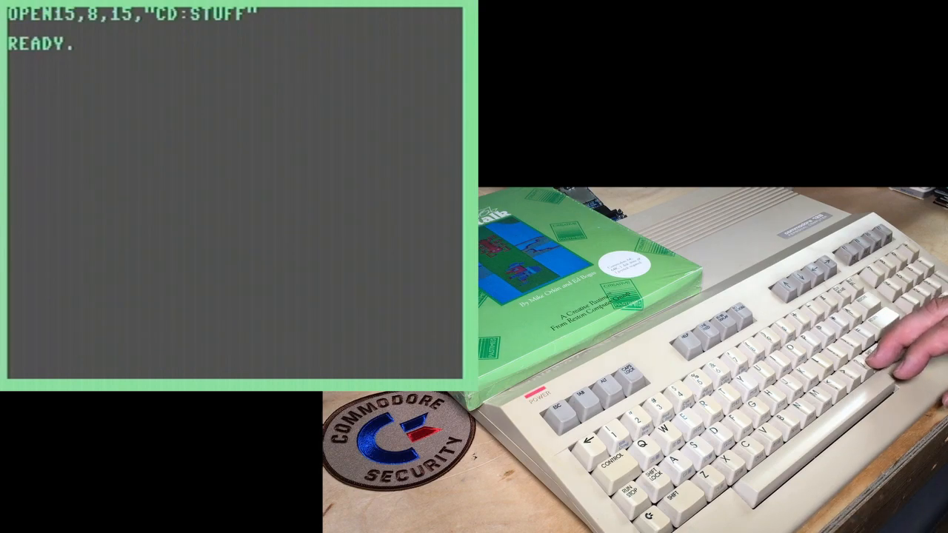
type("?DS$")
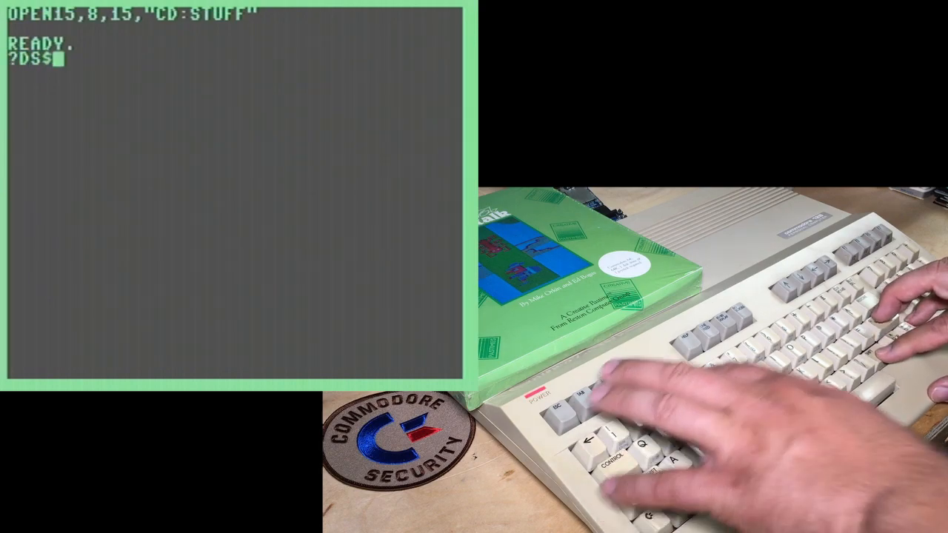
key("Return")
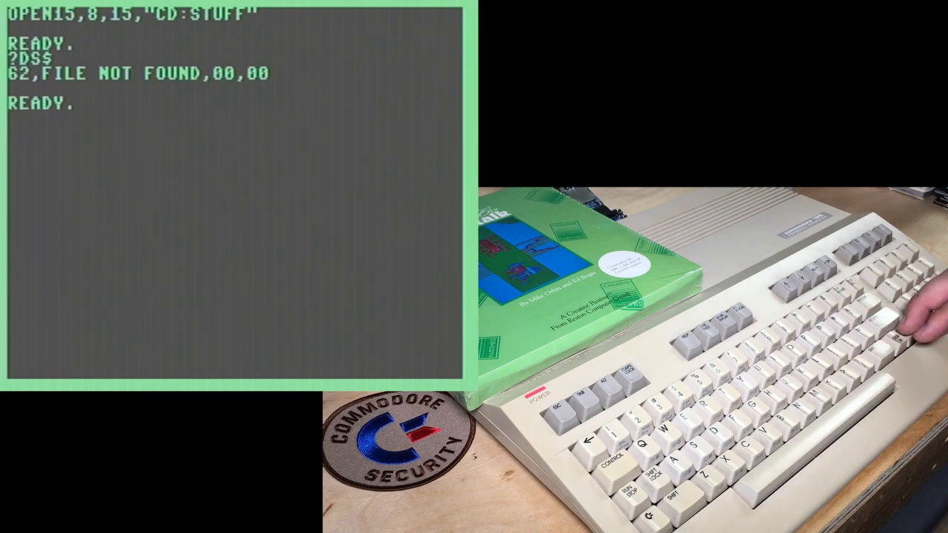
- Close the channel and retry with "CD:SID" for an OK status, then close
type("CLOSE")
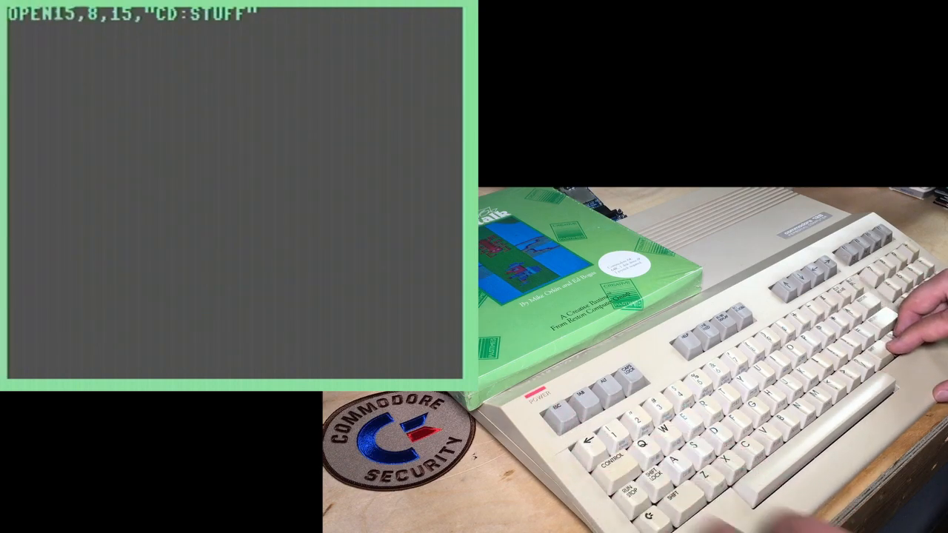
type("SID F")
type("?DS$")
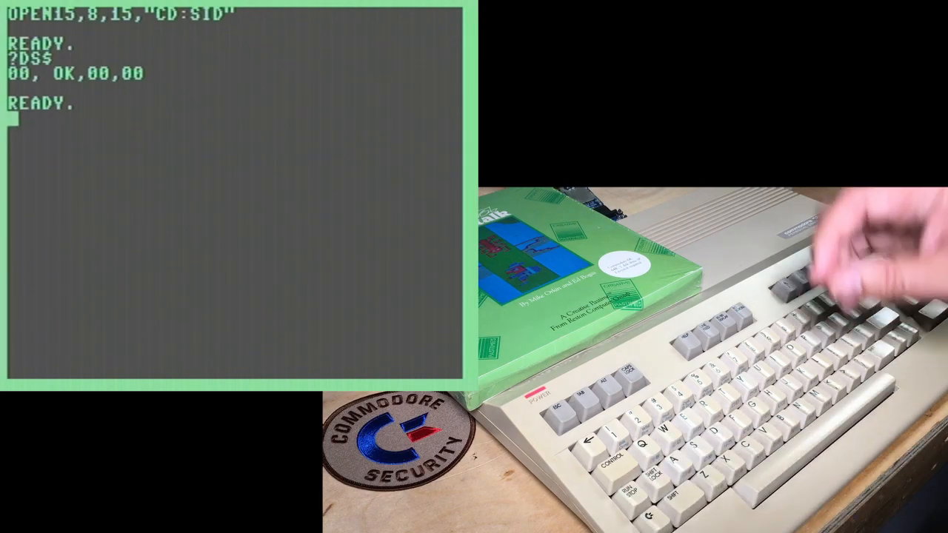
type("CLO")
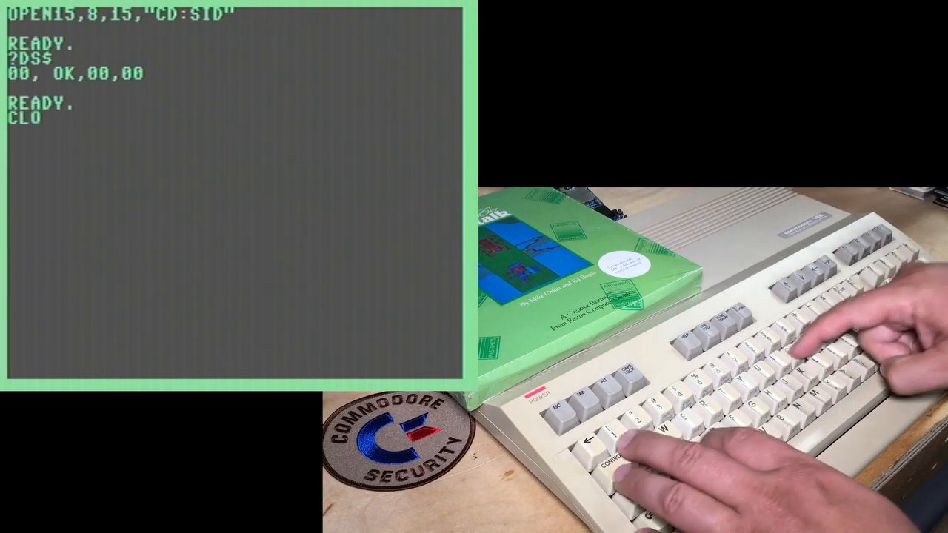